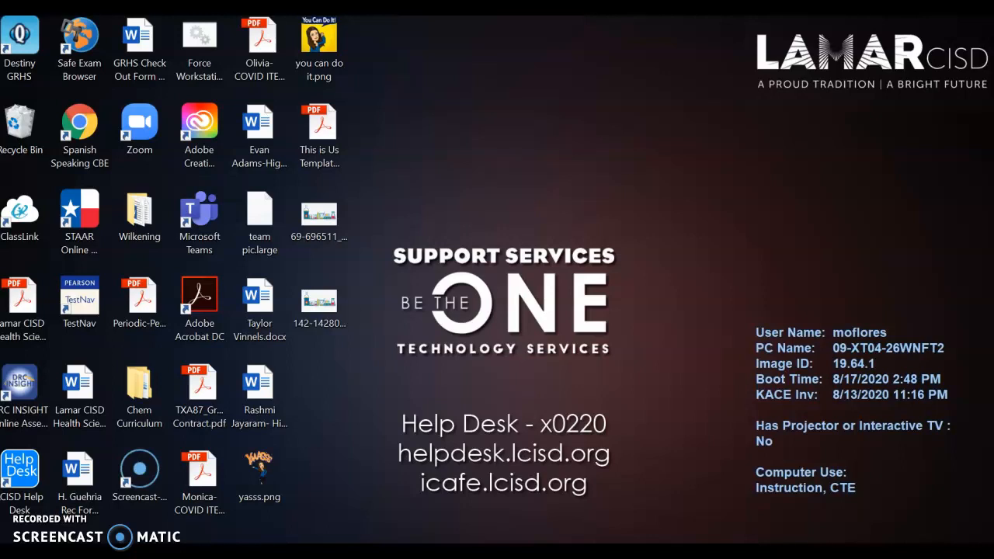
Open ClassLink from the desktop shortcut and sign in to the school portal
{"action": "left_click", "coordinate": [259, 470]}
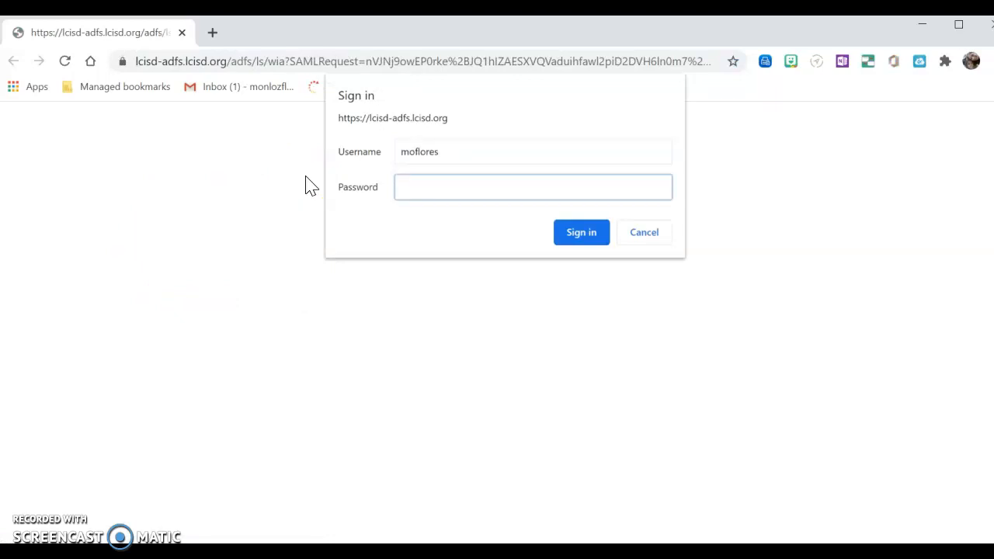
{"action": "left_click", "coordinate": [581, 232]}
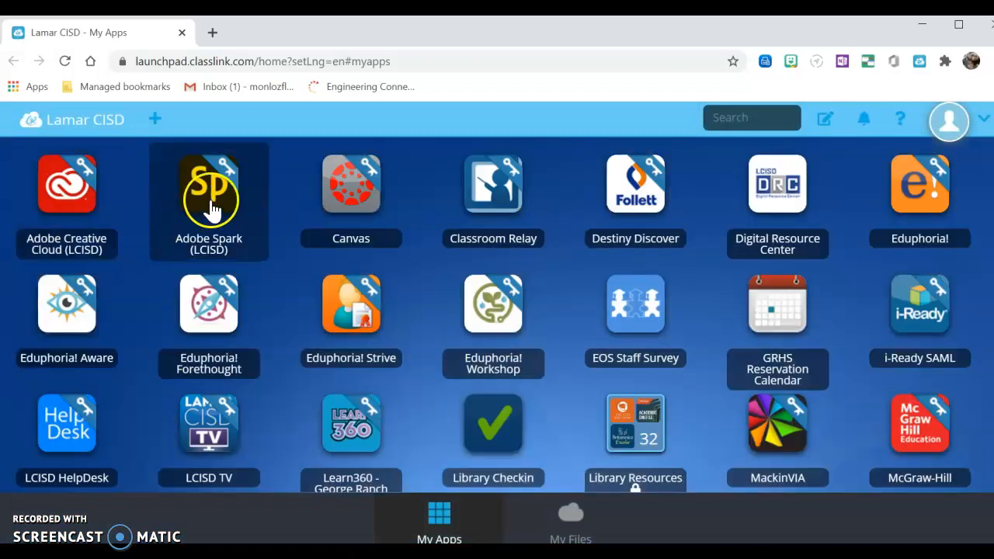
{"action": "mouse_move", "coordinate": [178, 204]}
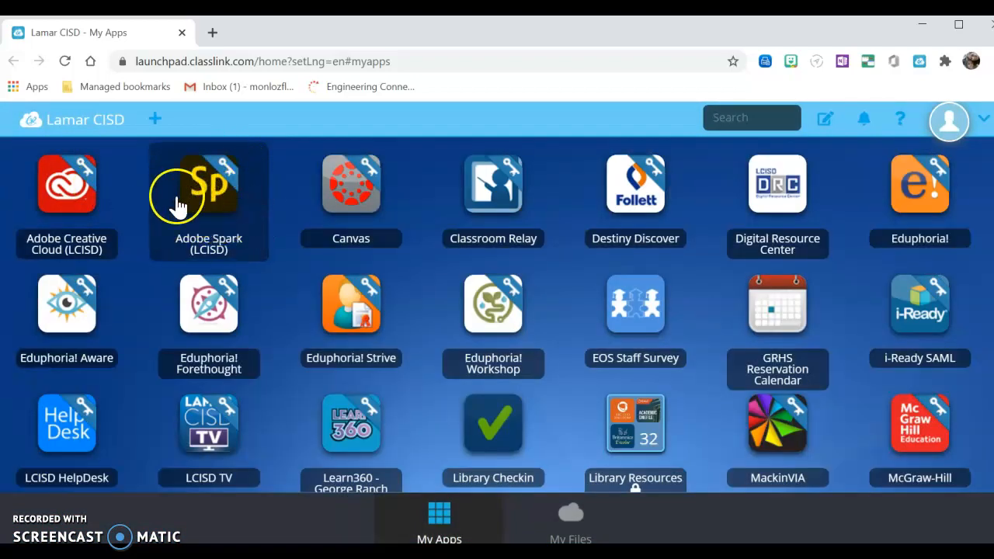
Launch the Adobe Spark (LCISD) tile from My Apps
{"action": "left_click", "coordinate": [209, 184]}
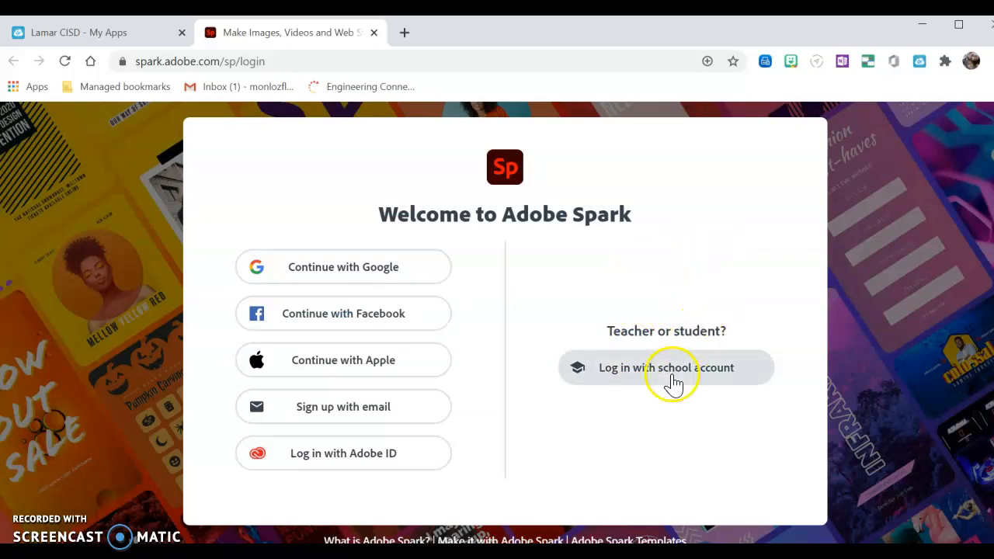
Log in to Adobe Spark with the school account email
{"action": "left_click", "coordinate": [666, 367]}
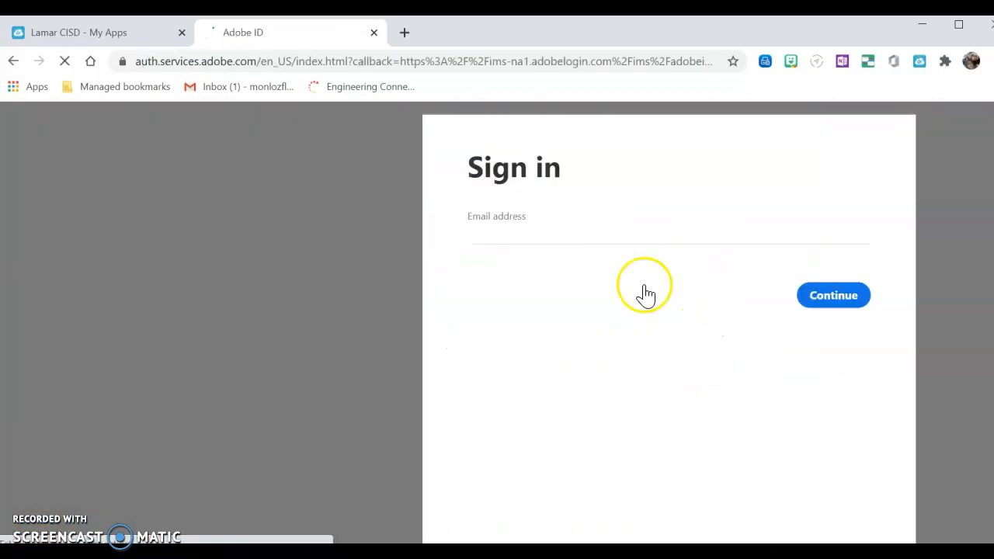
{"action": "left_click", "coordinate": [639, 229]}
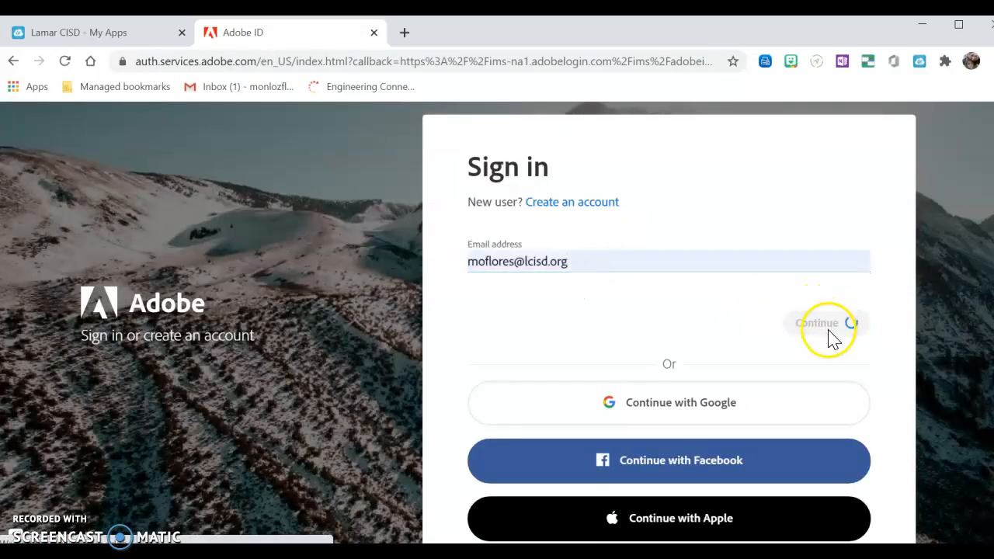
{"action": "left_click", "coordinate": [818, 323]}
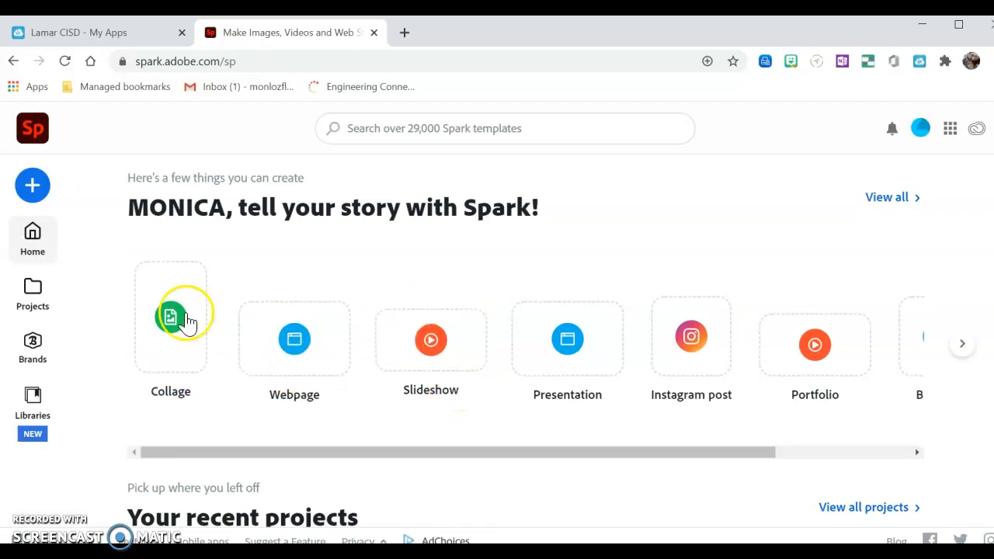
Start a new Collage project from the Spark home page
{"action": "left_click", "coordinate": [174, 316]}
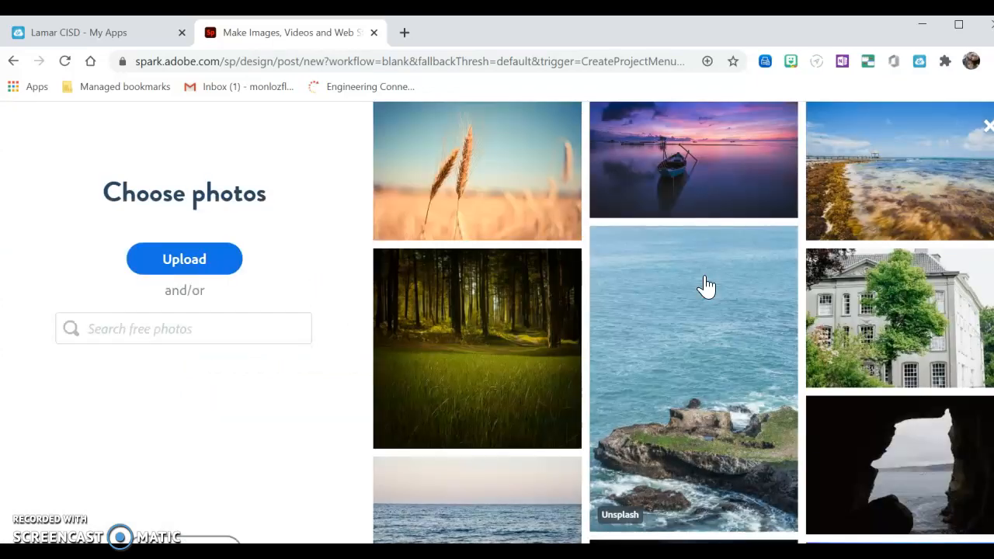
{"action": "mouse_move", "coordinate": [214, 540]}
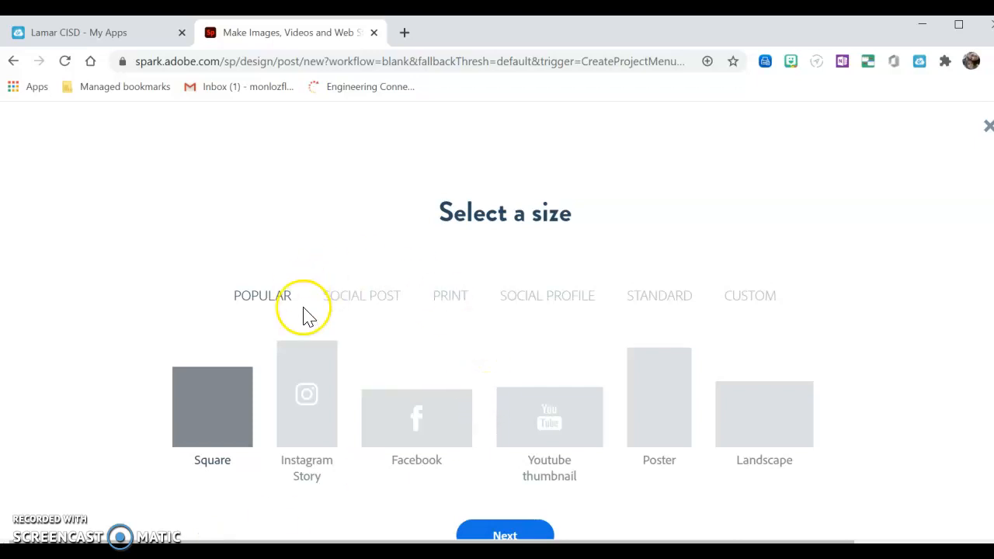
{"action": "mouse_move", "coordinate": [236, 315]}
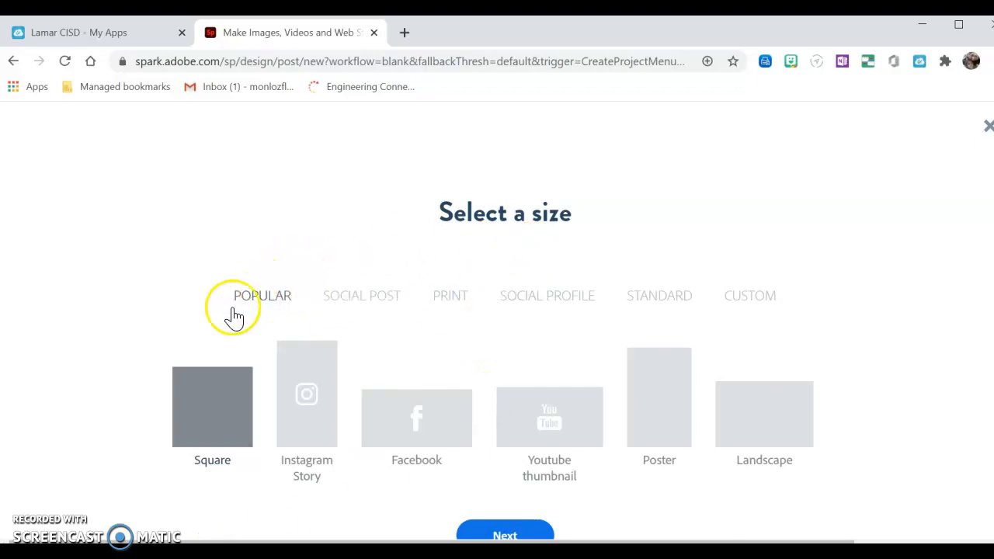
{"action": "mouse_move", "coordinate": [681, 410]}
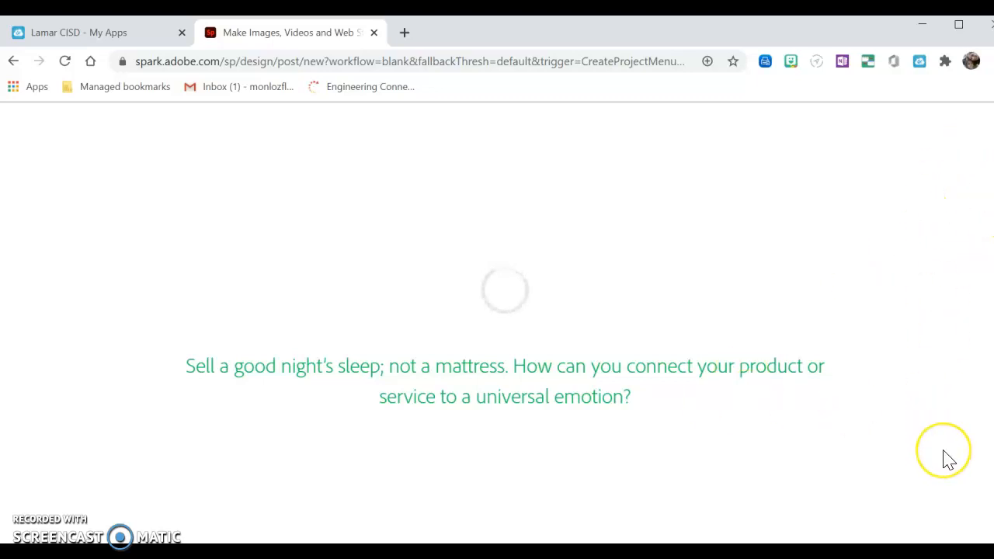
{"action": "mouse_move", "coordinate": [863, 456]}
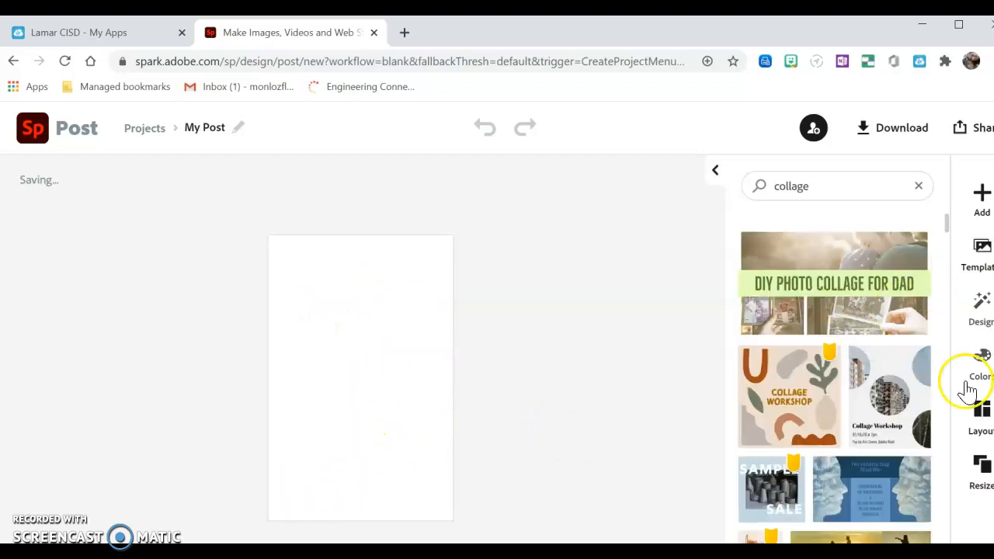
{"action": "mouse_move", "coordinate": [978, 431]}
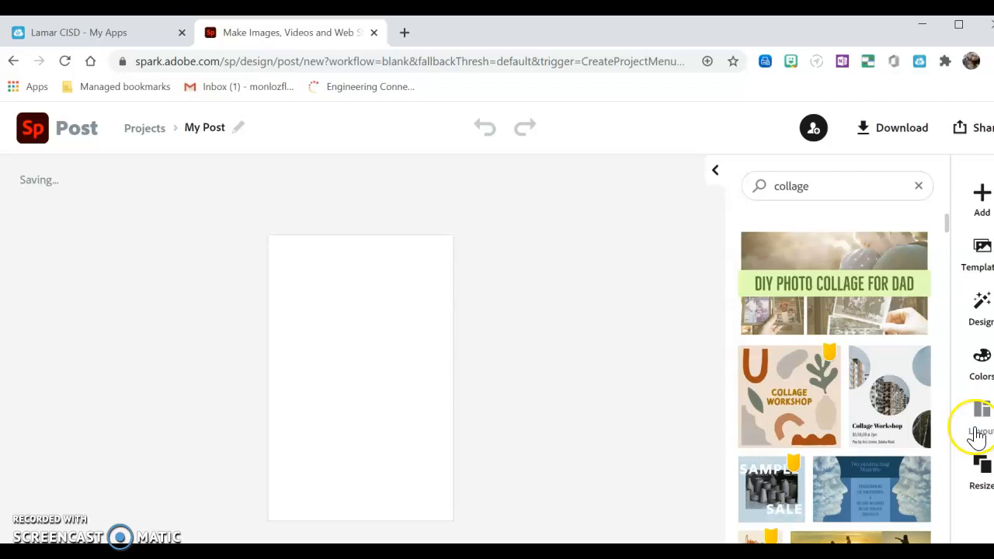
Choose the Grid layout with one large cell for the blank post
{"action": "left_click", "coordinate": [981, 411]}
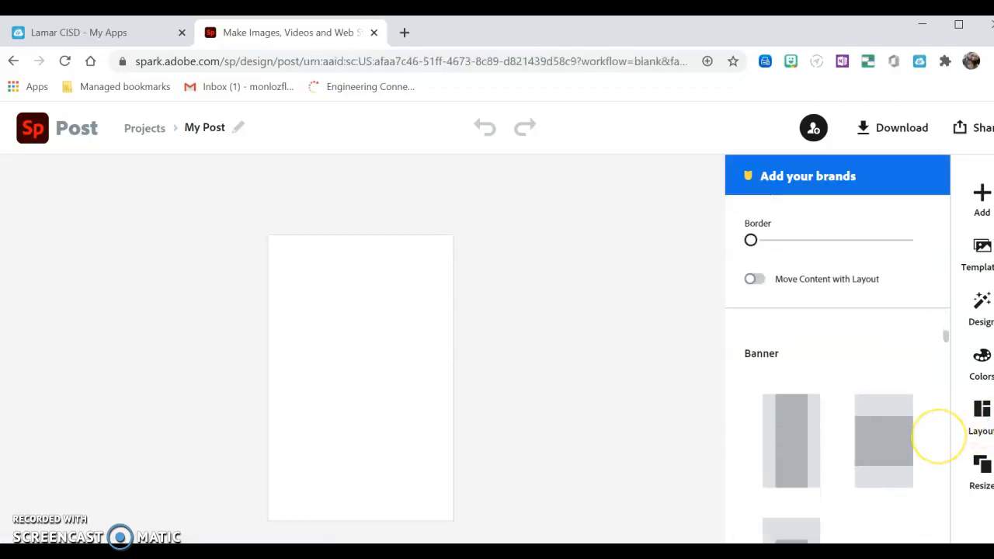
{"action": "scroll", "scroll_direction": "down", "scroll_amount": 3}
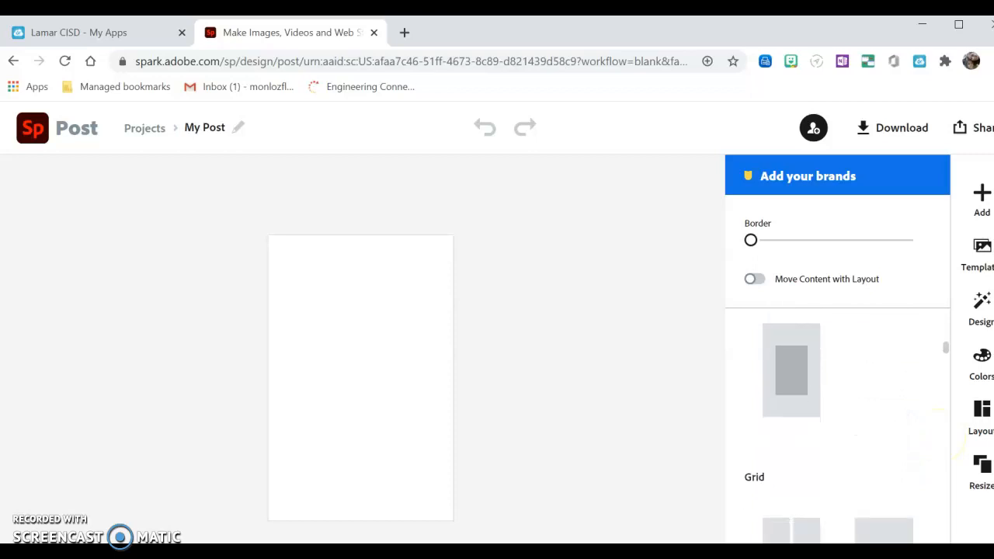
{"action": "scroll", "scroll_direction": "down", "scroll_amount": 3}
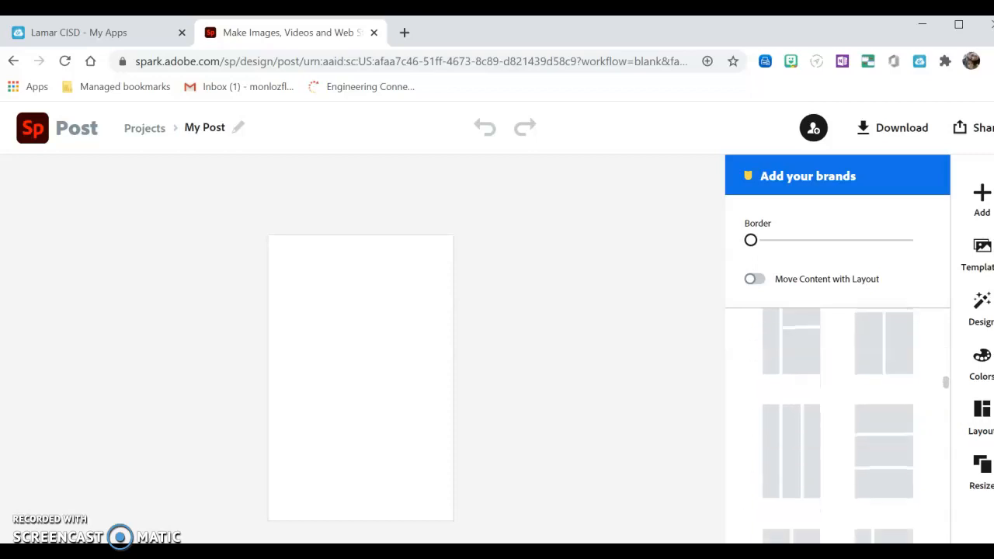
{"action": "scroll", "scroll_direction": "down", "scroll_amount": 3}
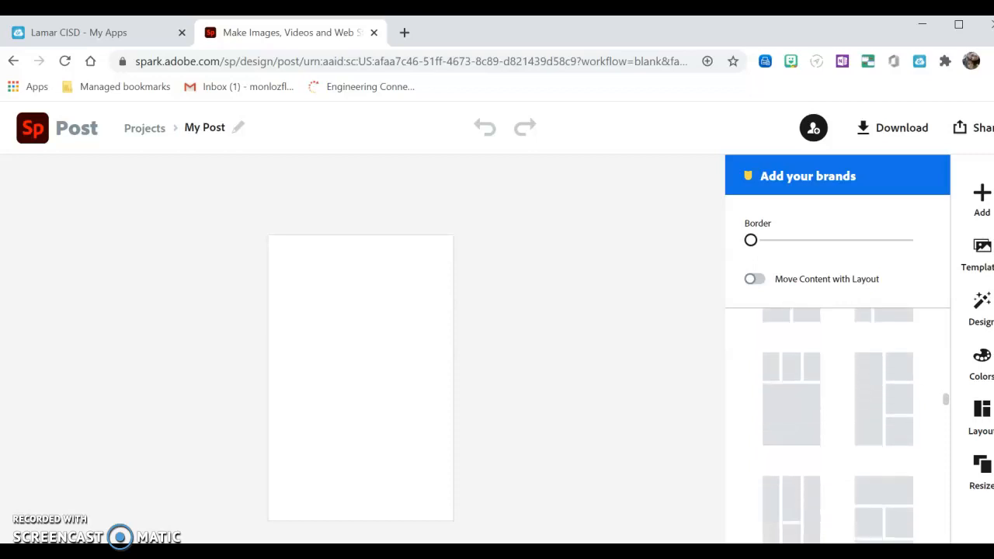
{"action": "scroll", "scroll_direction": "down", "scroll_amount": 3}
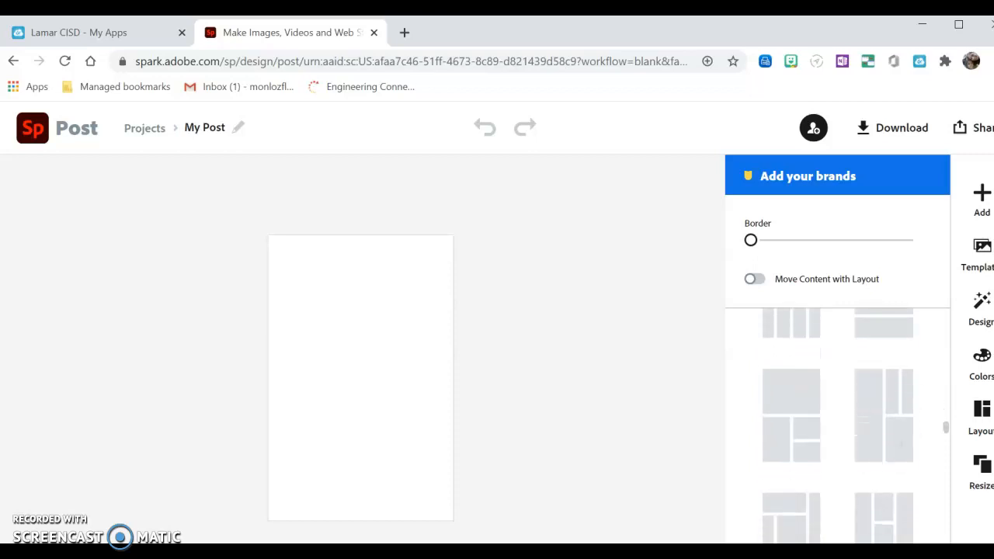
{"action": "scroll", "scroll_direction": "down", "scroll_amount": 3}
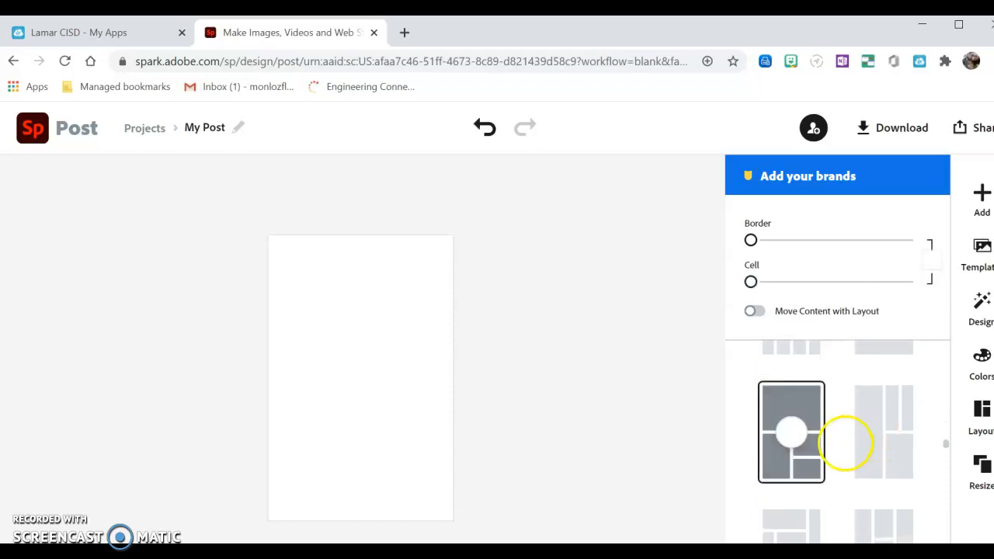
Select the canvas and show the Text, Photo, Icon and Logo add options
{"action": "left_click", "coordinate": [791, 434]}
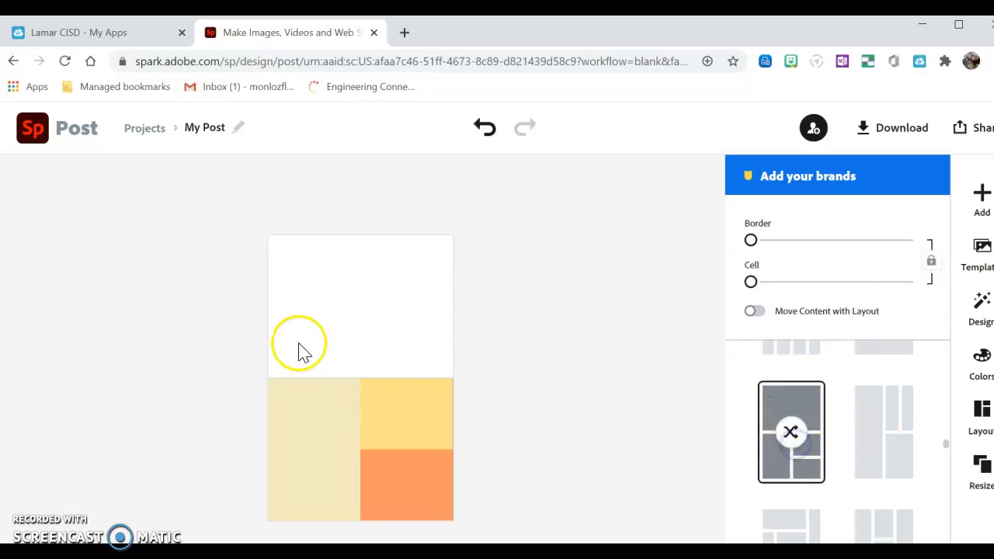
{"action": "mouse_move", "coordinate": [383, 338]}
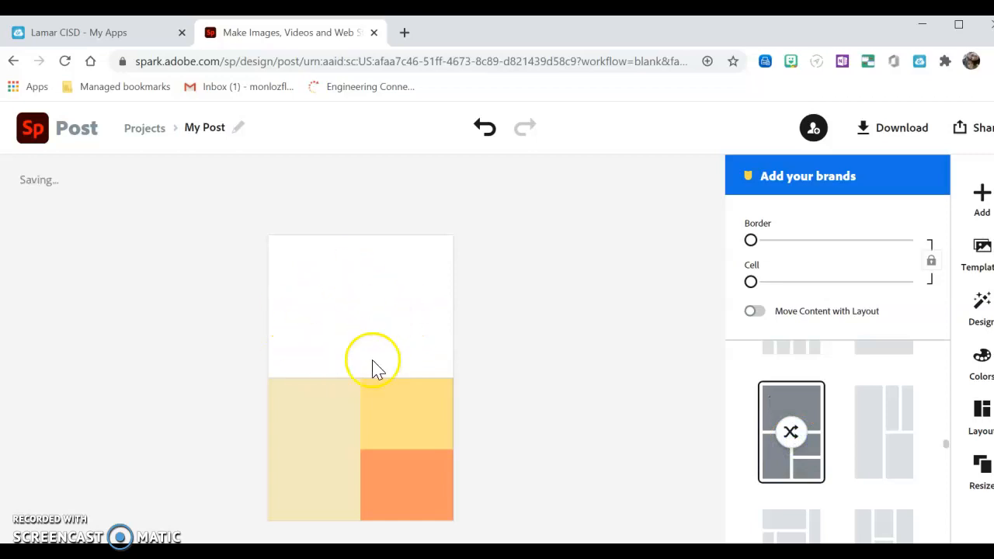
{"action": "mouse_move", "coordinate": [407, 501]}
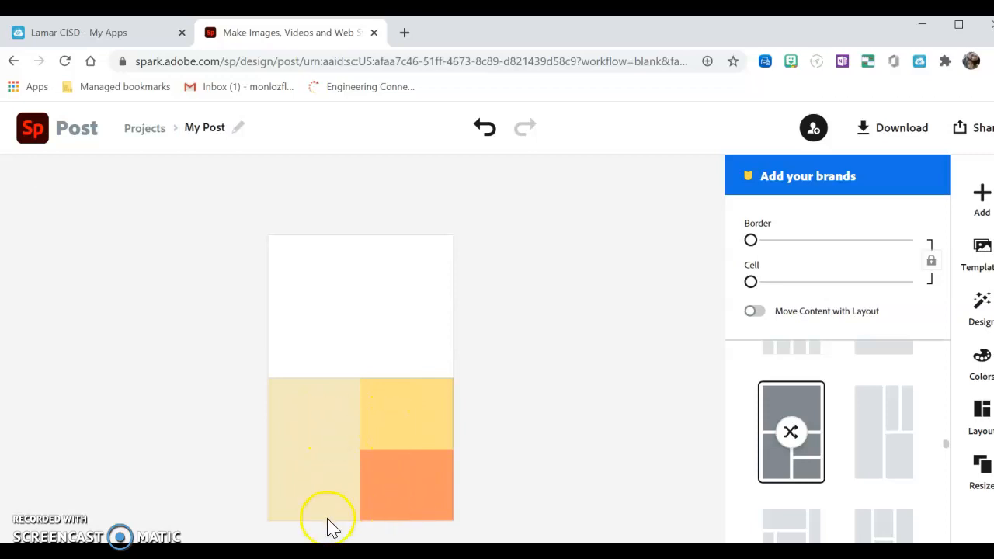
{"action": "mouse_move", "coordinate": [981, 256]}
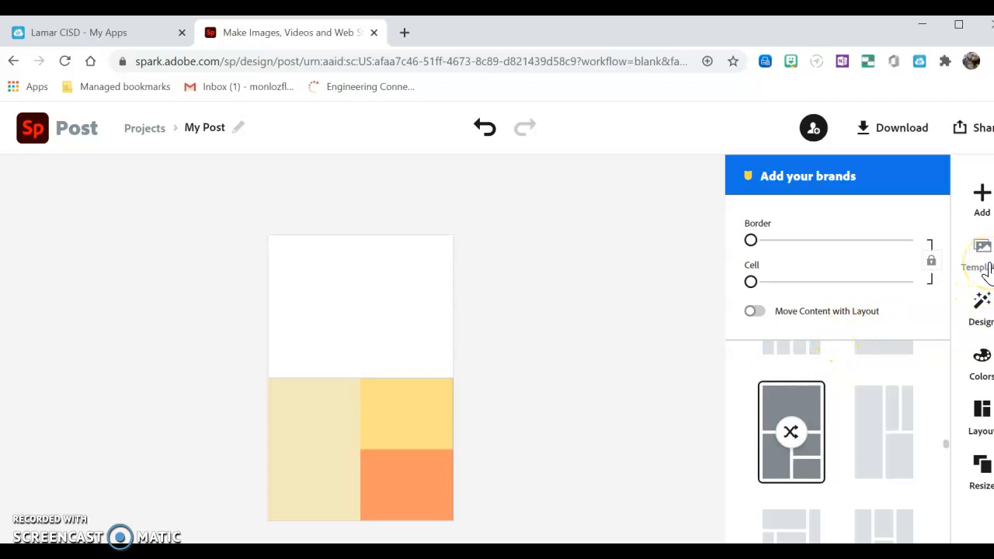
{"action": "left_click", "coordinate": [981, 194]}
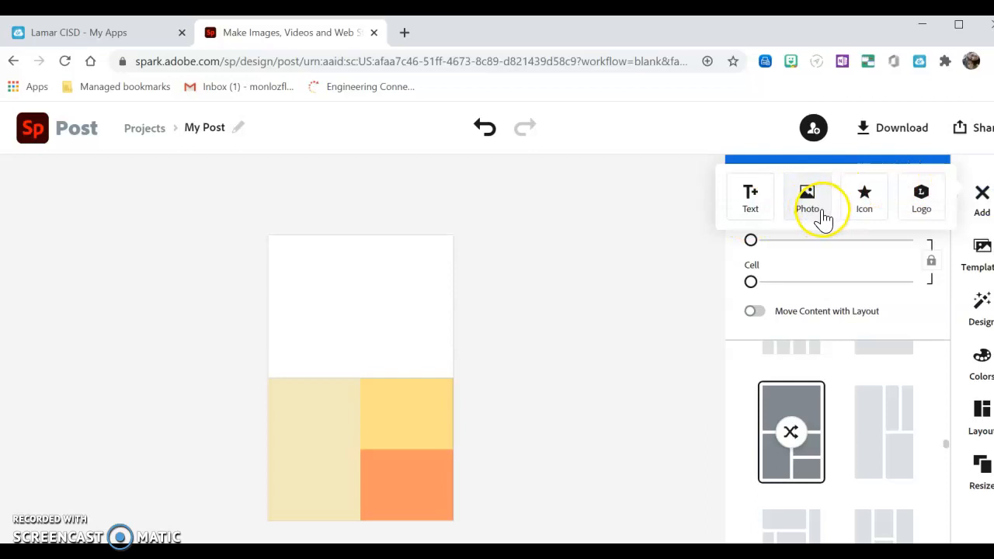
{"action": "mouse_move", "coordinate": [755, 210]}
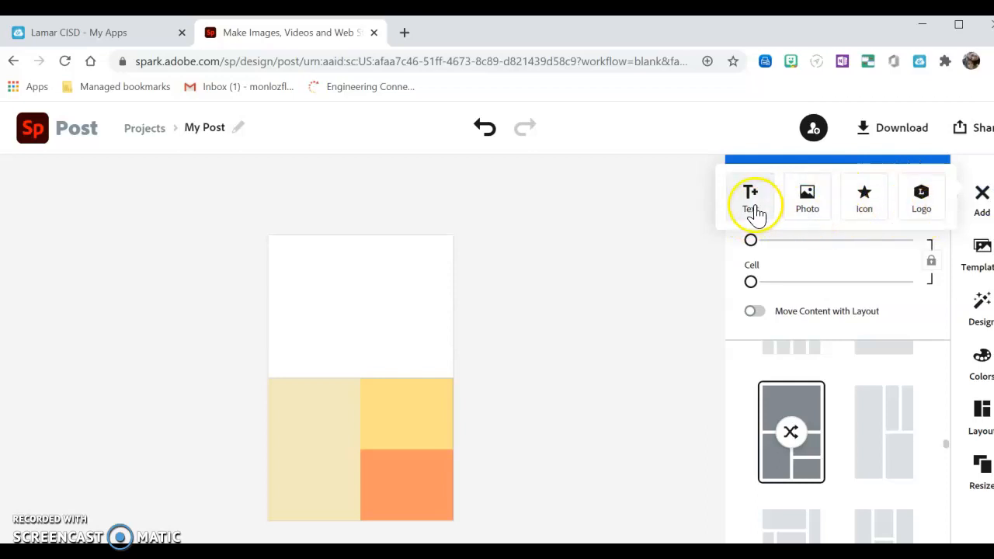
{"action": "left_click", "coordinate": [753, 196]}
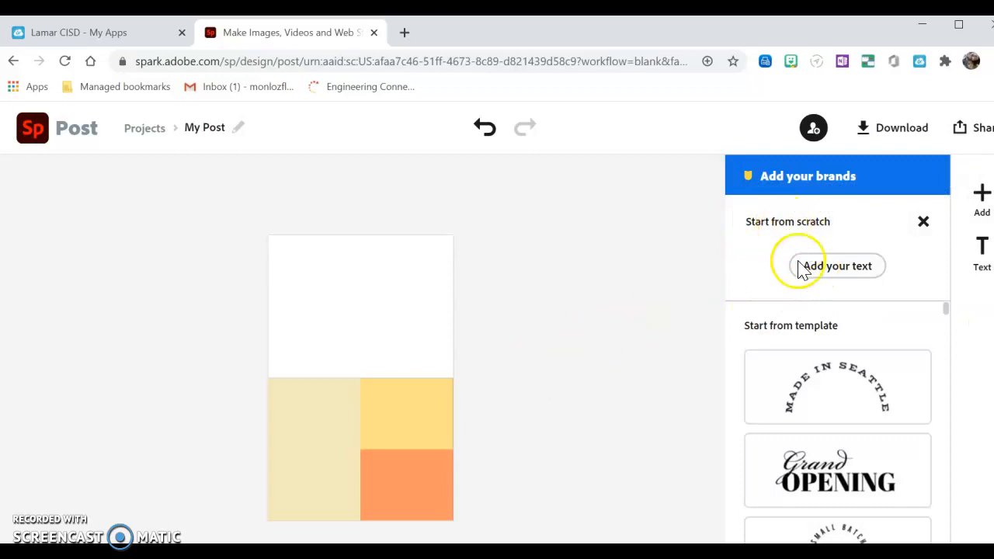
{"action": "left_click", "coordinate": [837, 266]}
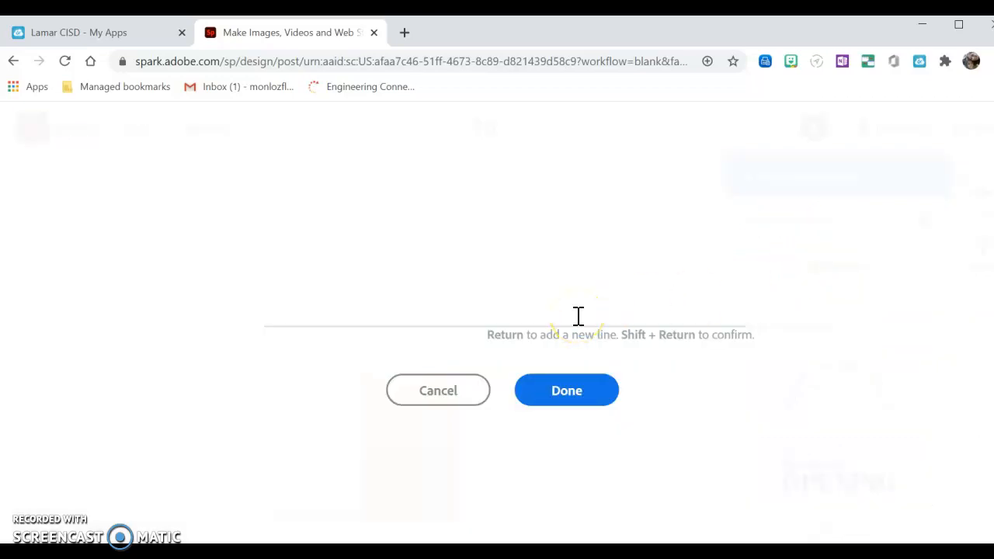
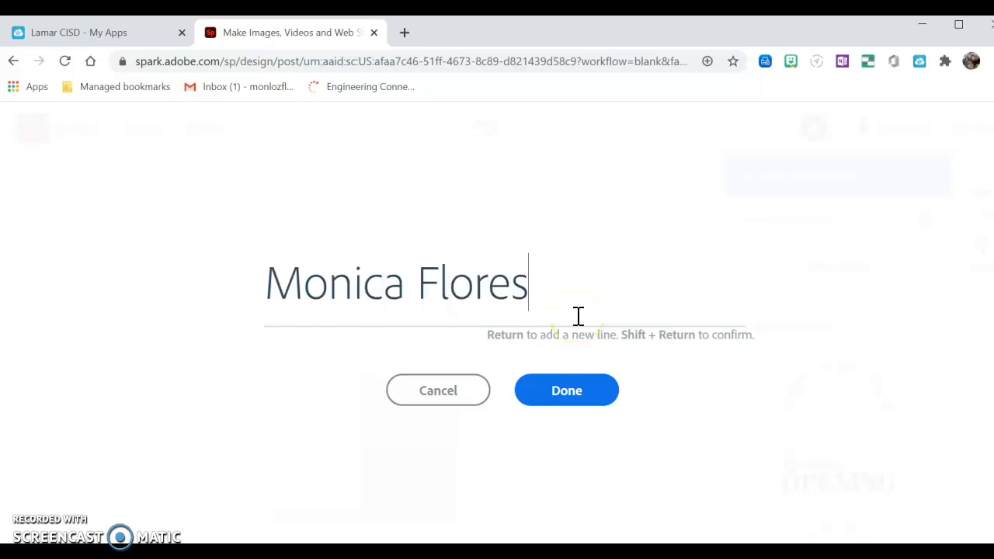
{"action": "left_click", "coordinate": [566, 390]}
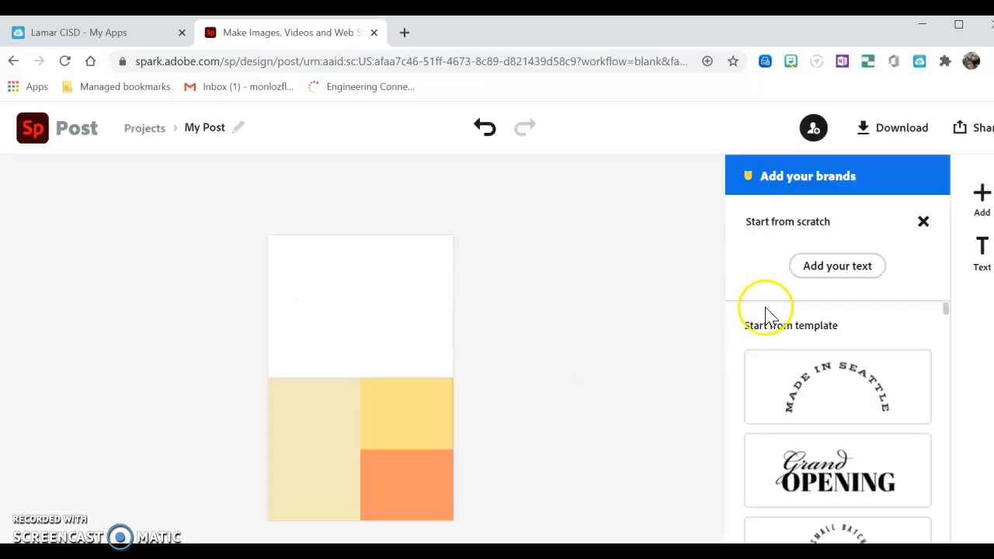
{"action": "left_click", "coordinate": [837, 265]}
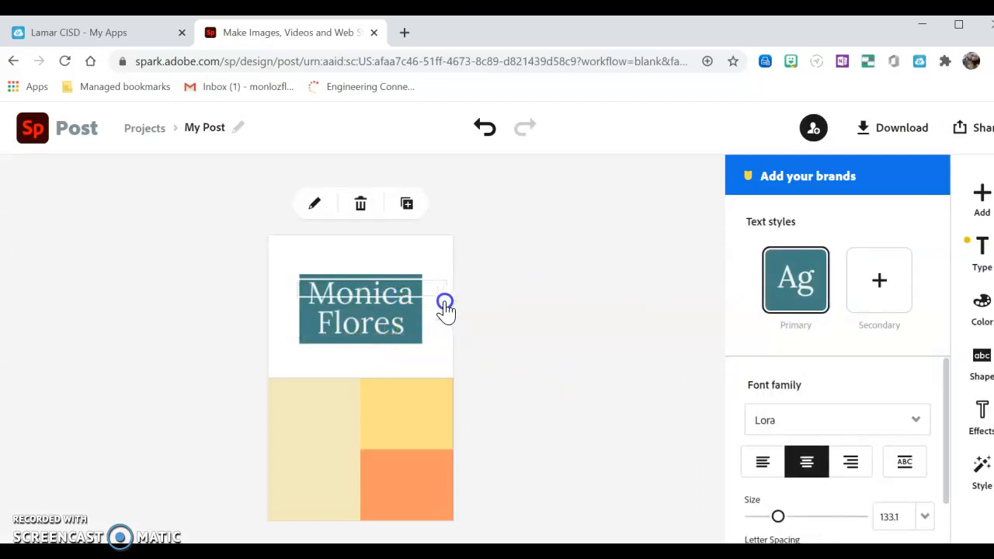
Widen the name text to one line and drag it above the coloured cells
{"action": "left_click_drag", "start_coordinate": [445, 301], "coordinate": [411, 280]}
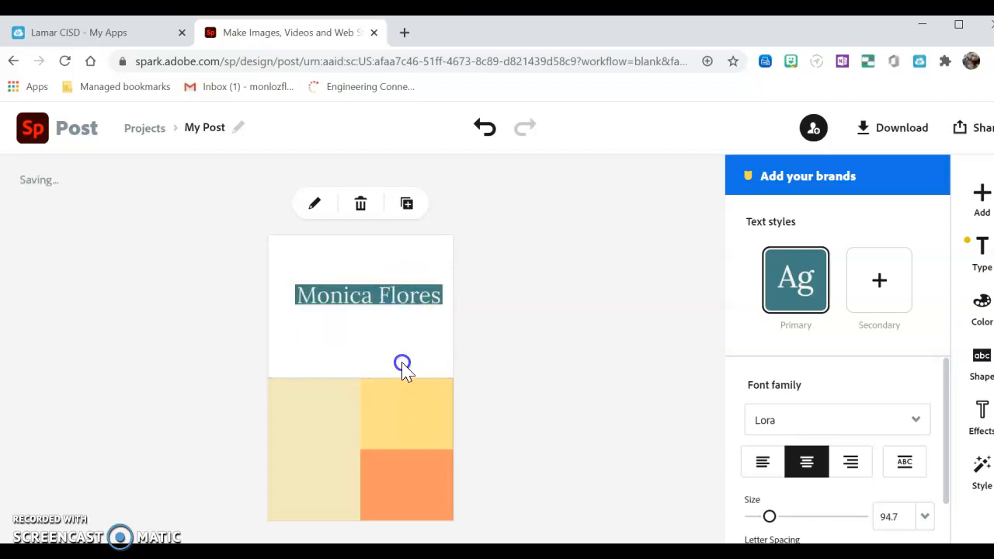
{"action": "left_click_drag", "start_coordinate": [368, 295], "coordinate": [359, 361]}
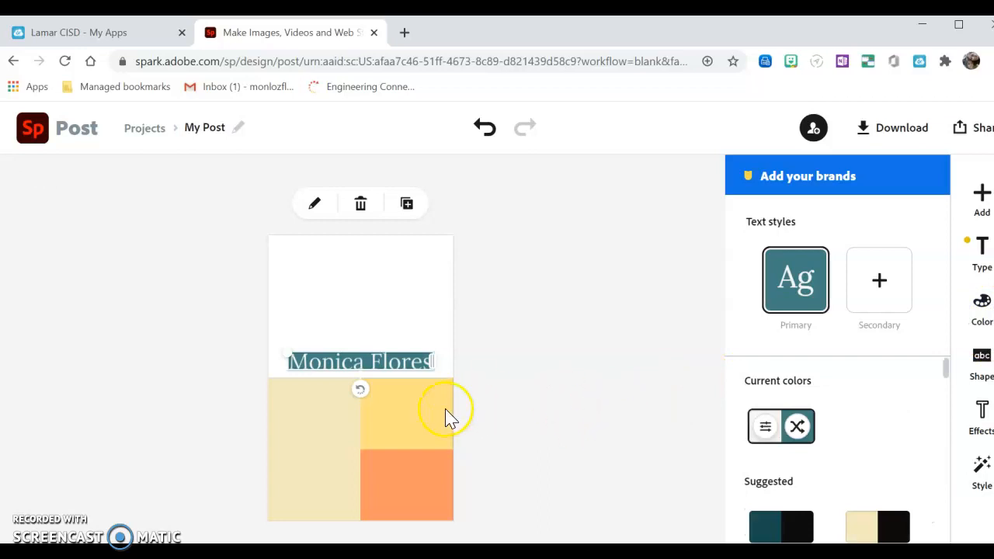
{"action": "mouse_move", "coordinate": [381, 303]}
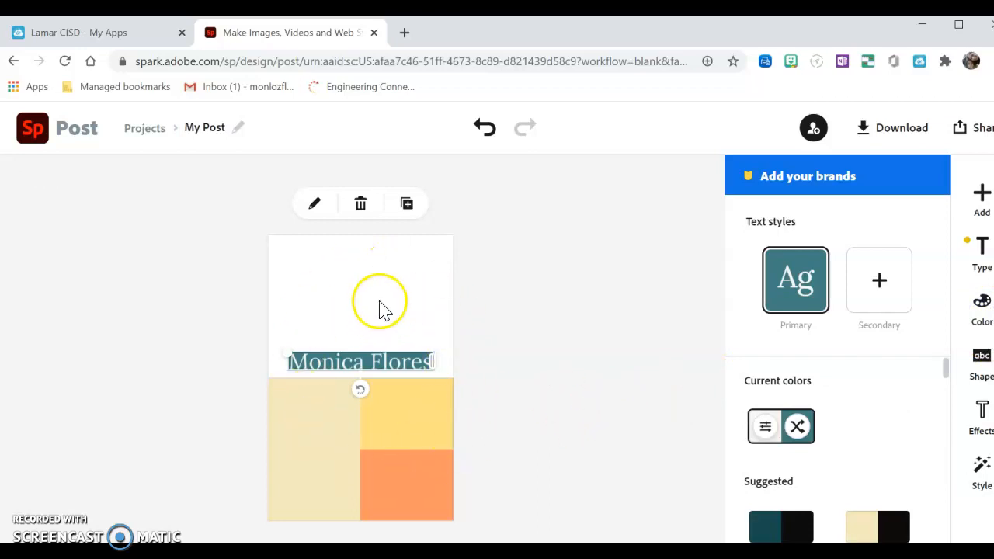
{"action": "mouse_move", "coordinate": [439, 477]}
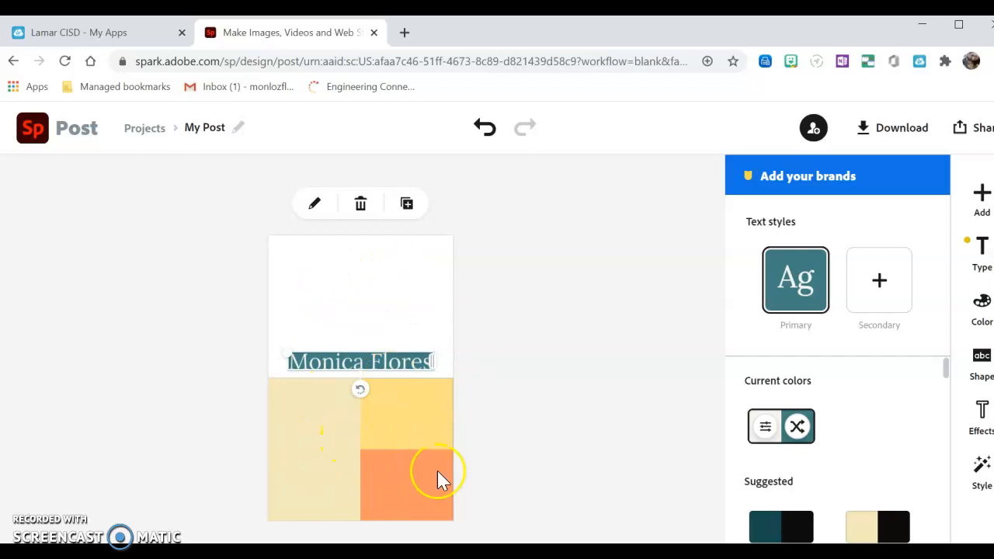
{"action": "mouse_move", "coordinate": [638, 350]}
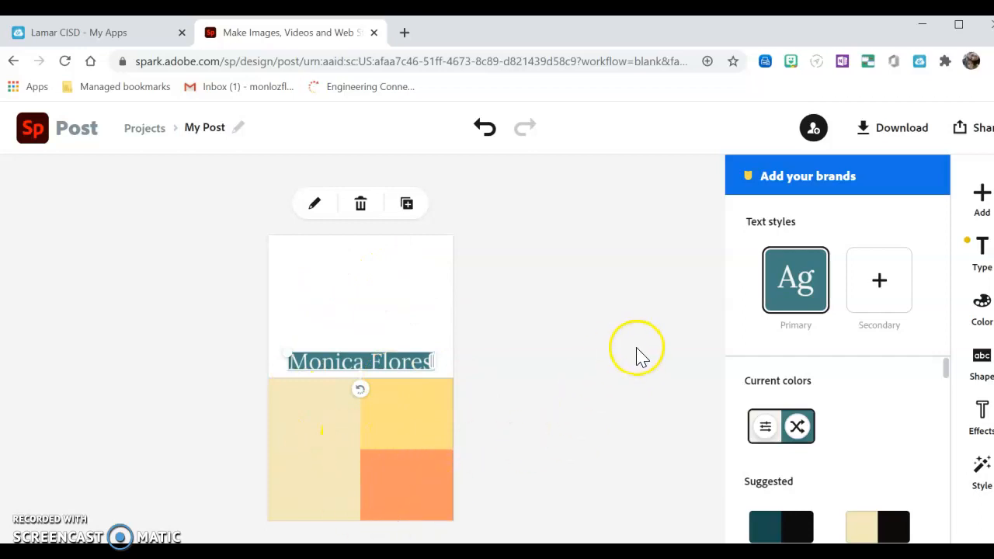
{"action": "mouse_move", "coordinate": [924, 139]}
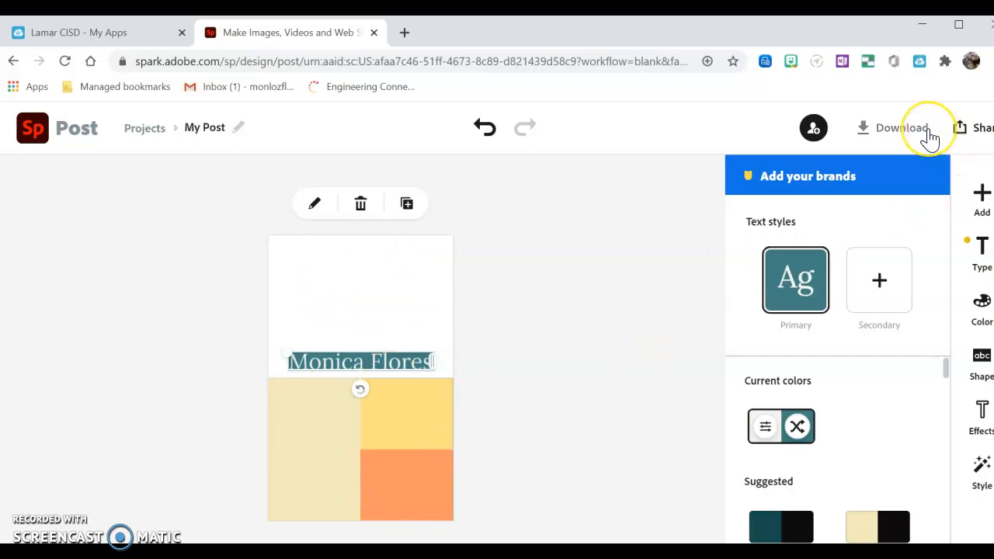
Show the download format options with PNG selected
{"action": "left_click", "coordinate": [903, 128]}
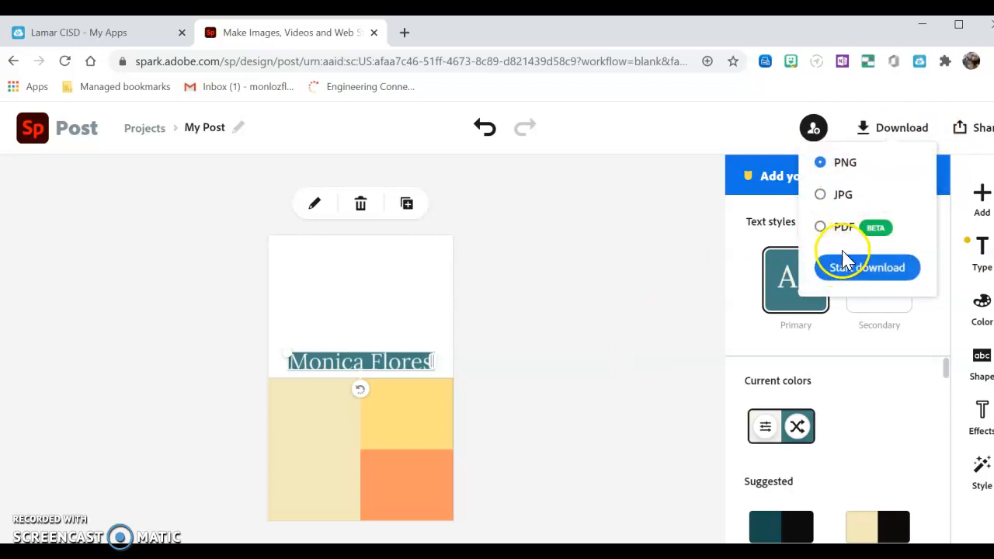
{"action": "mouse_move", "coordinate": [869, 271]}
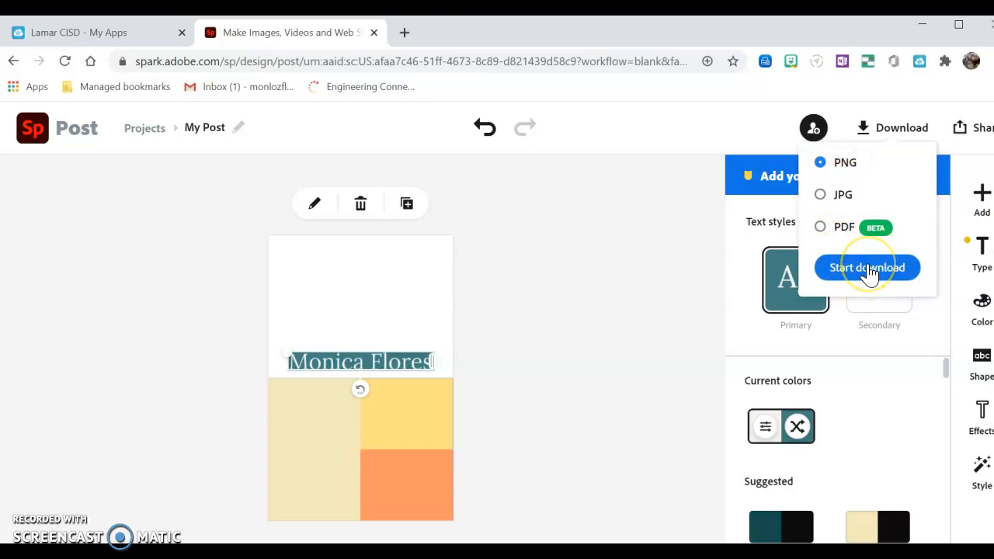